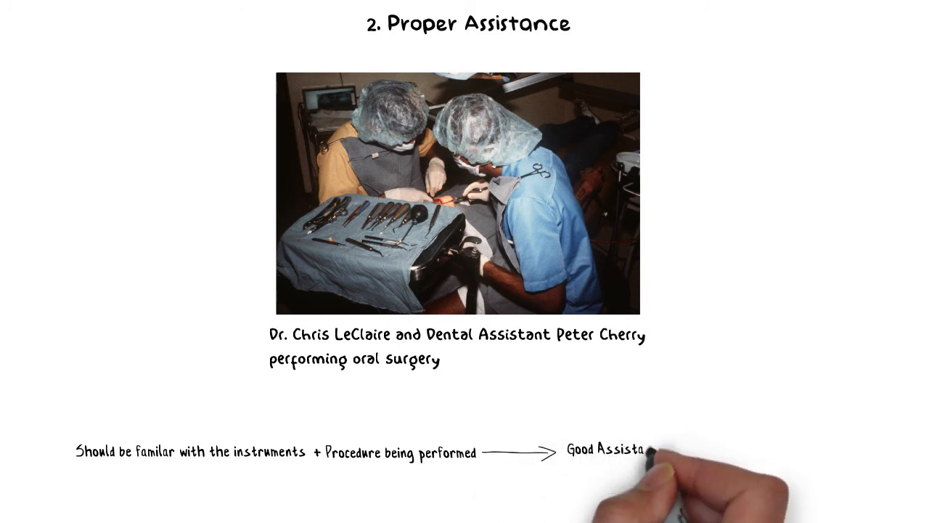
mouse_move(647, 451)
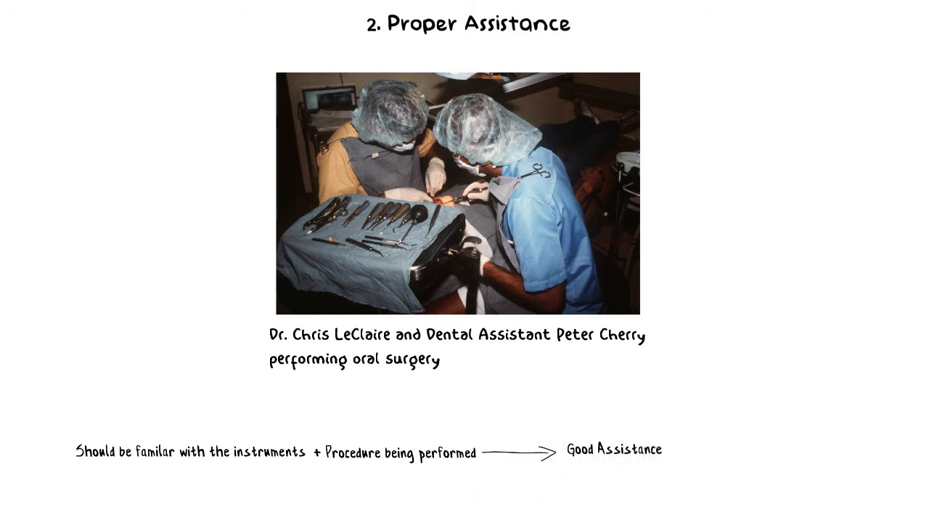